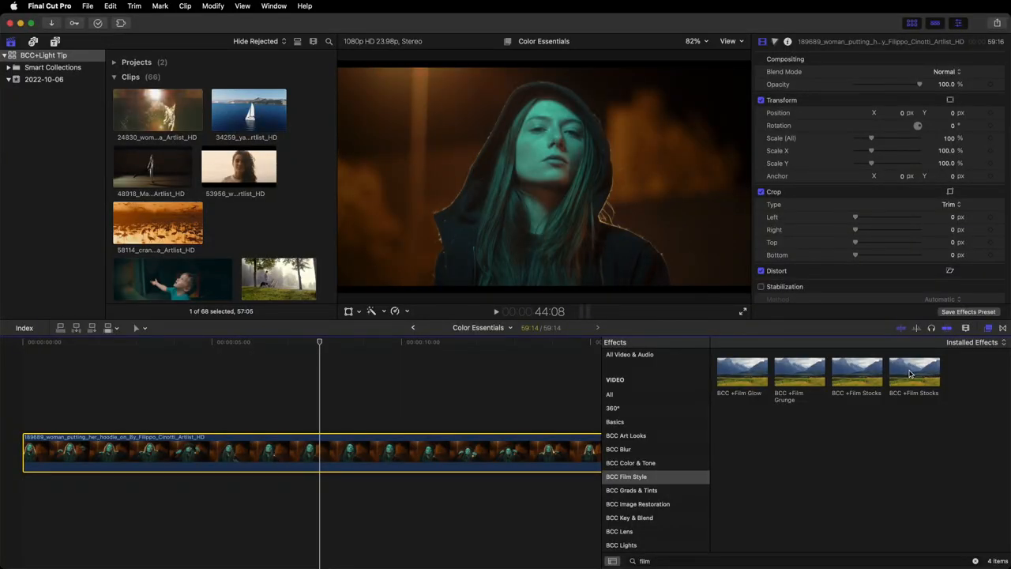
Apply BCC +Film Stocks from BCC Film Style to the hooded woman clip
{"action": "left_click", "coordinate": [237, 450]}
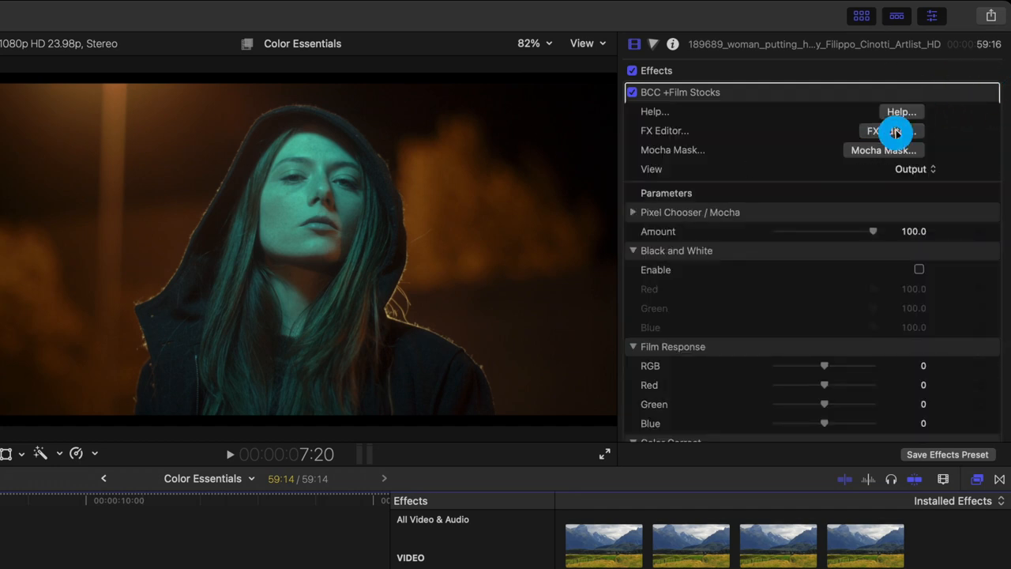
Preview Ektachrome presets in Continuum FX Editor, then load Fuji F-500 8570 35mm
{"action": "left_click", "coordinate": [890, 131]}
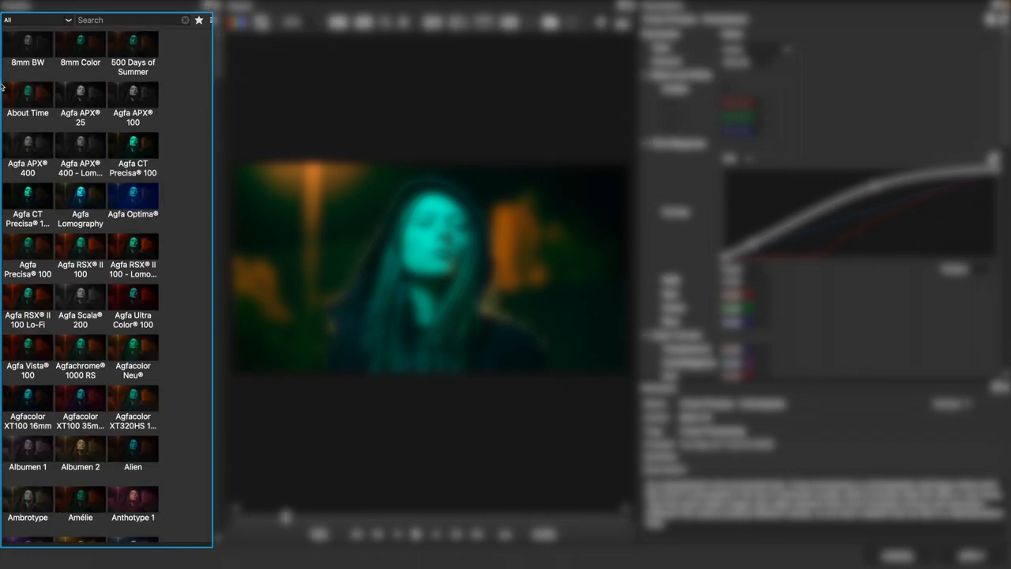
{"action": "scroll", "scroll_direction": "down", "scroll_amount": 3}
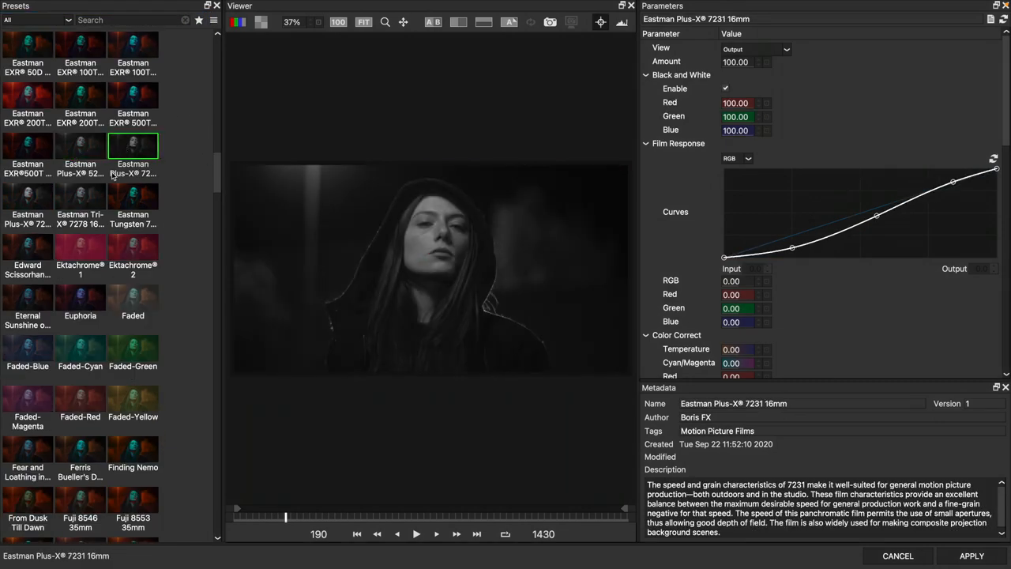
{"action": "left_click", "coordinate": [79, 248]}
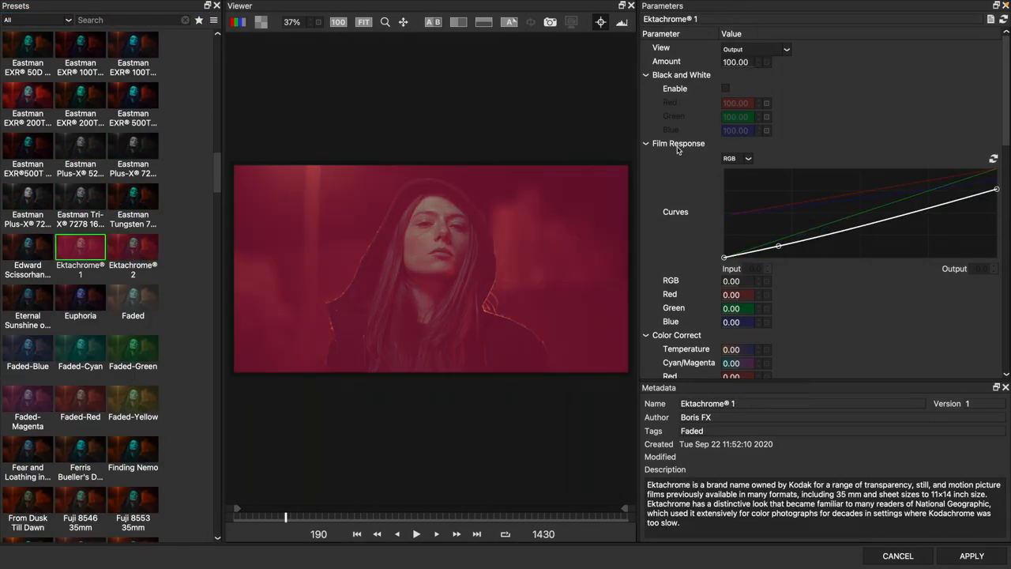
{"action": "left_click", "coordinate": [80, 266]}
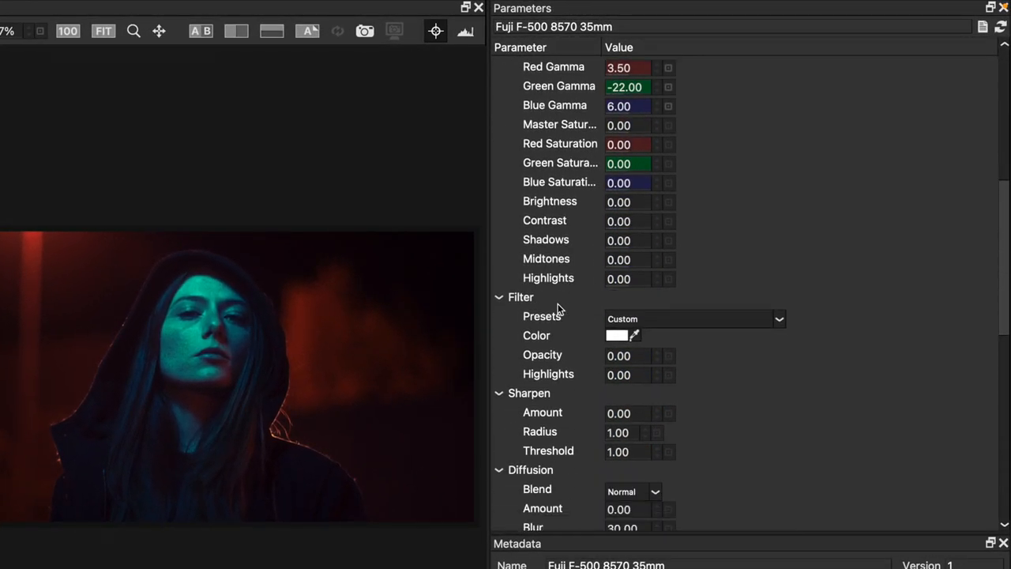
Set the Fuji preset's grain size to 2.00 and softness to 0.80
{"action": "scroll", "scroll_direction": "down", "scroll_amount": 3}
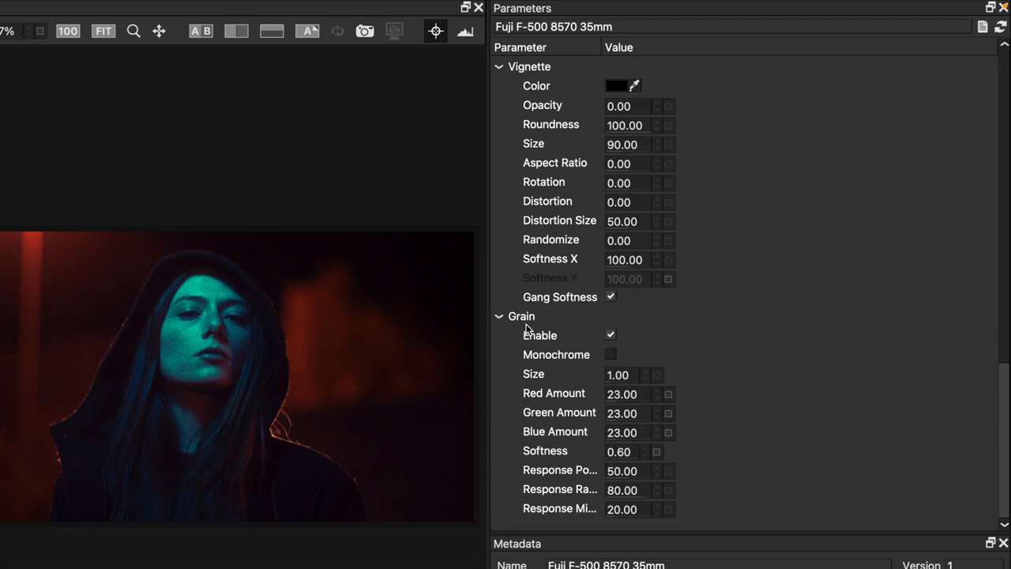
{"action": "left_click", "coordinate": [632, 374]}
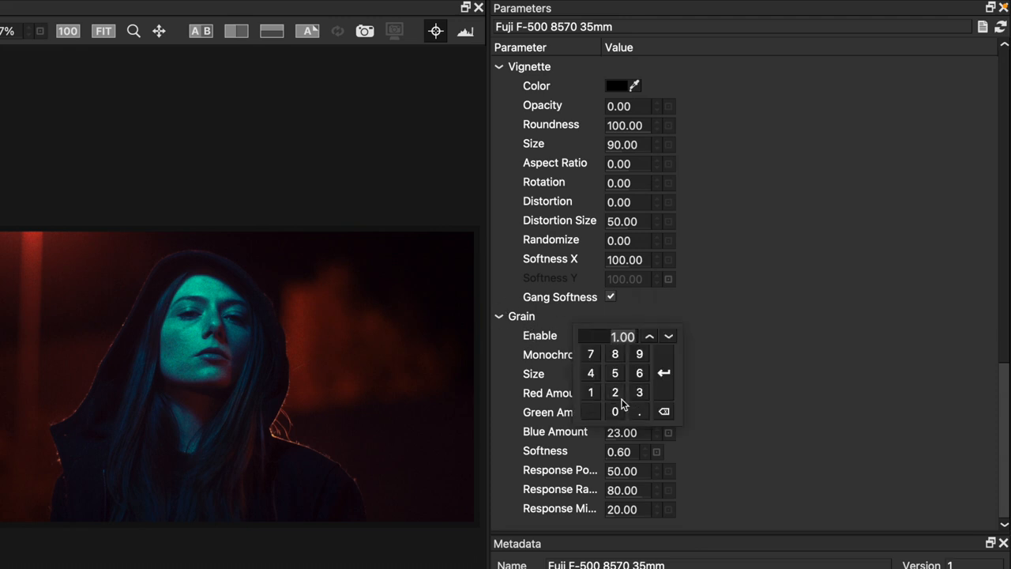
{"action": "left_click", "coordinate": [623, 412]}
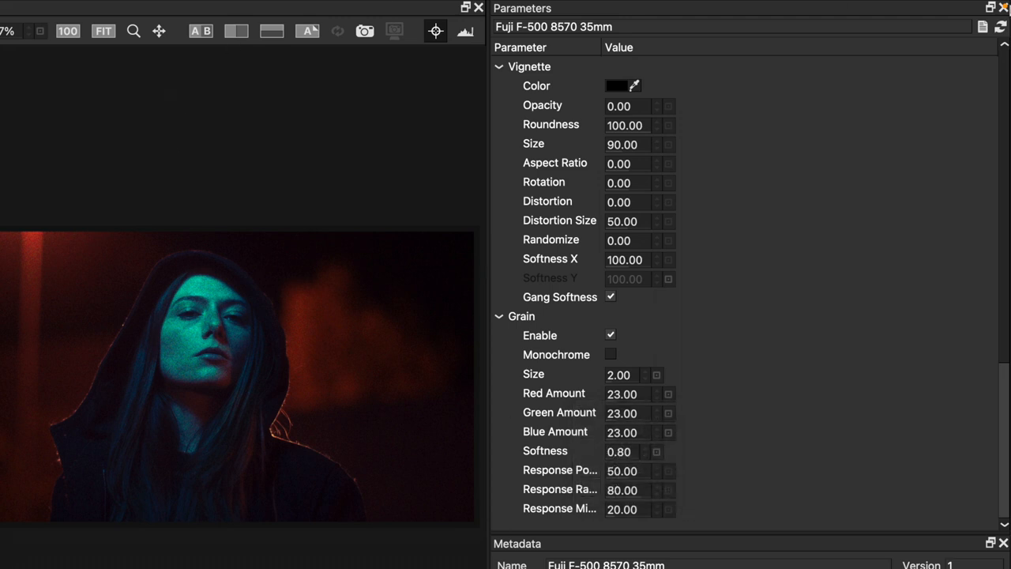
{"action": "mouse_move", "coordinate": [983, 27]}
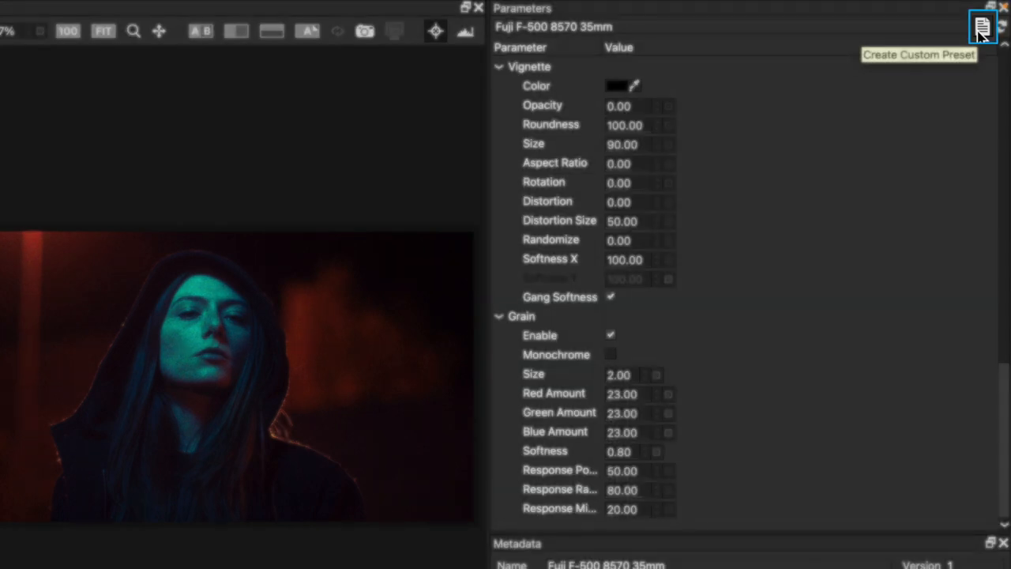
Create custom preset 'Fuji F-500 8570 35mm Dialed Up Grain'
{"action": "left_click", "coordinate": [982, 29]}
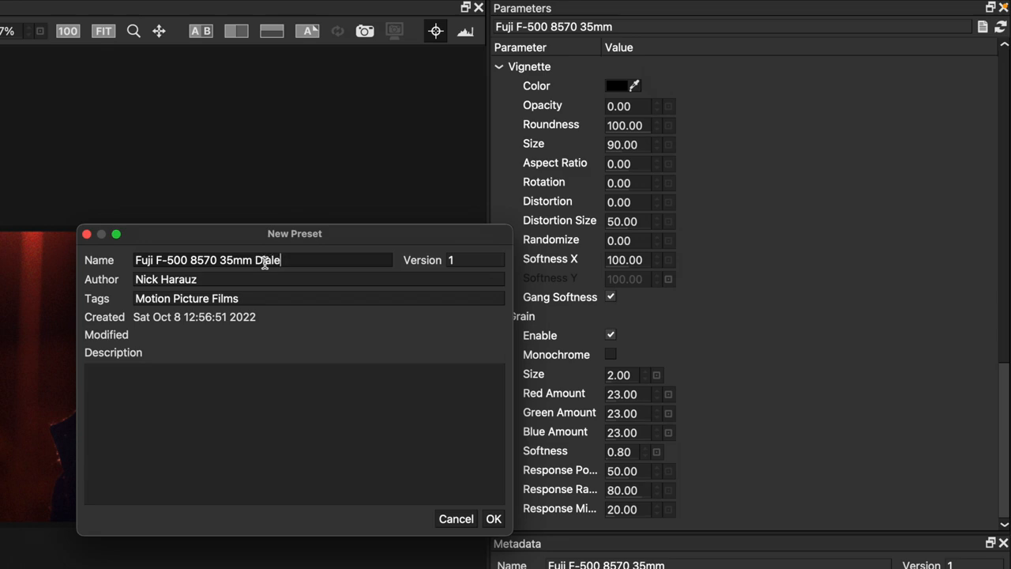
{"action": "type", "text": "ed Up Grain"}
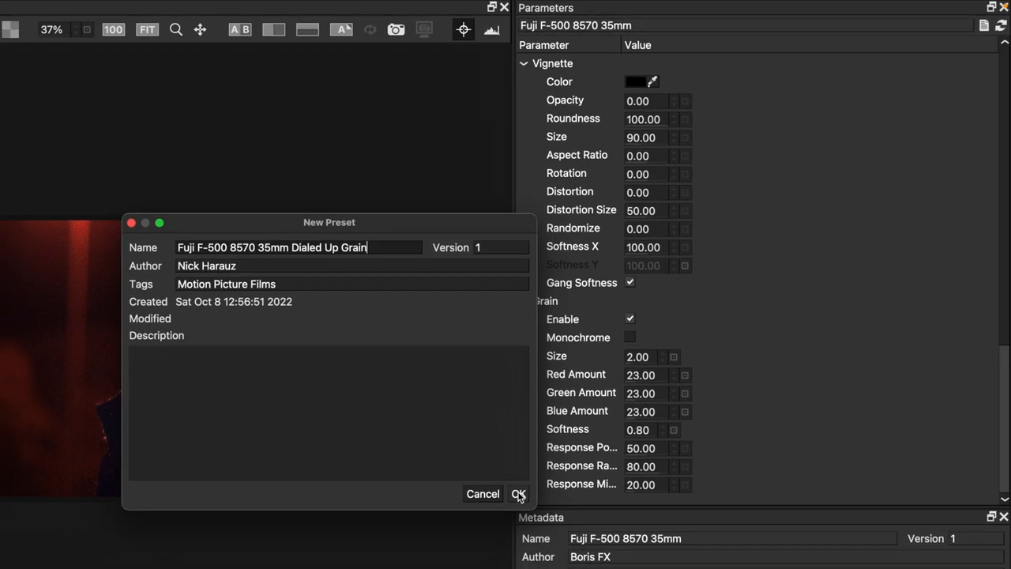
{"action": "left_click", "coordinate": [518, 493]}
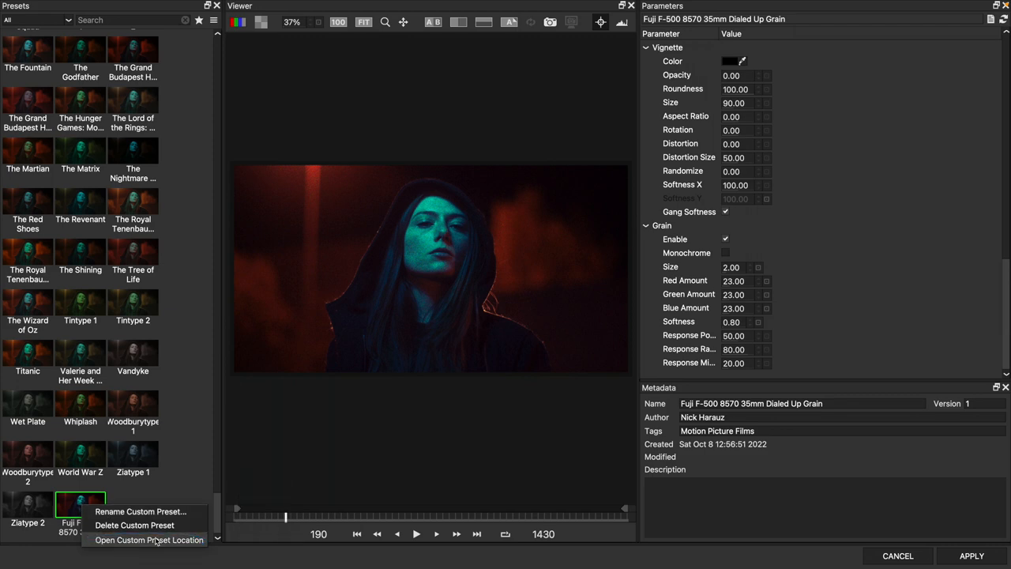
Reveal Fuji_F-500_8570_35mm_Dialed_Up_Grain.xml in Finder and view its folder path
{"action": "left_click", "coordinate": [148, 540]}
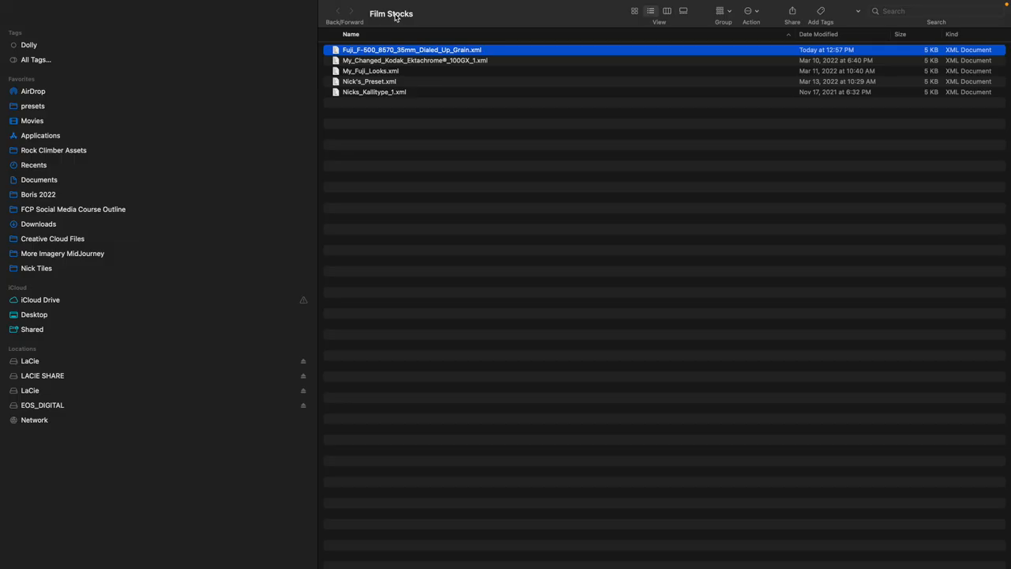
{"action": "left_click", "coordinate": [391, 14]}
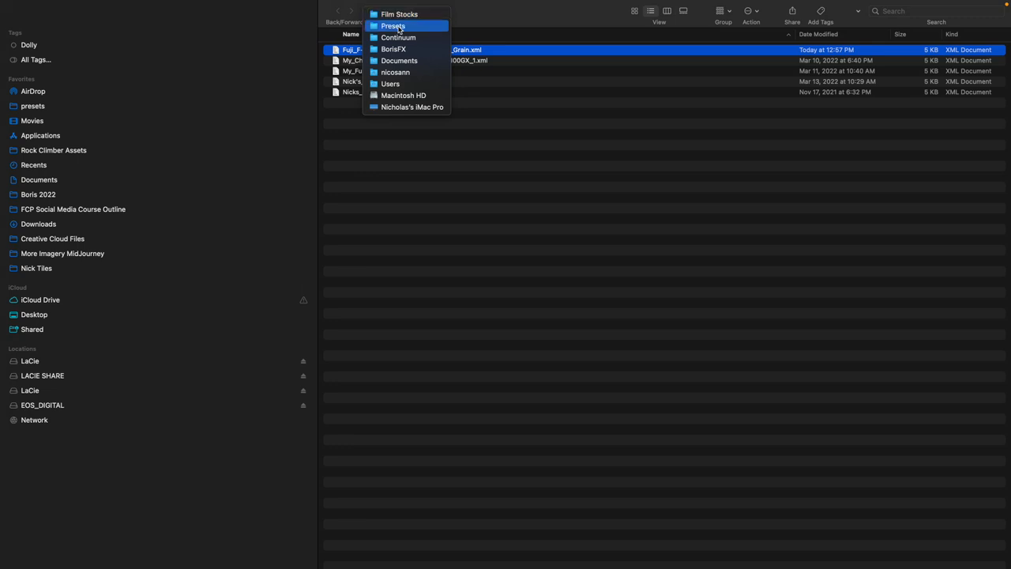
{"action": "mouse_move", "coordinate": [506, 50]}
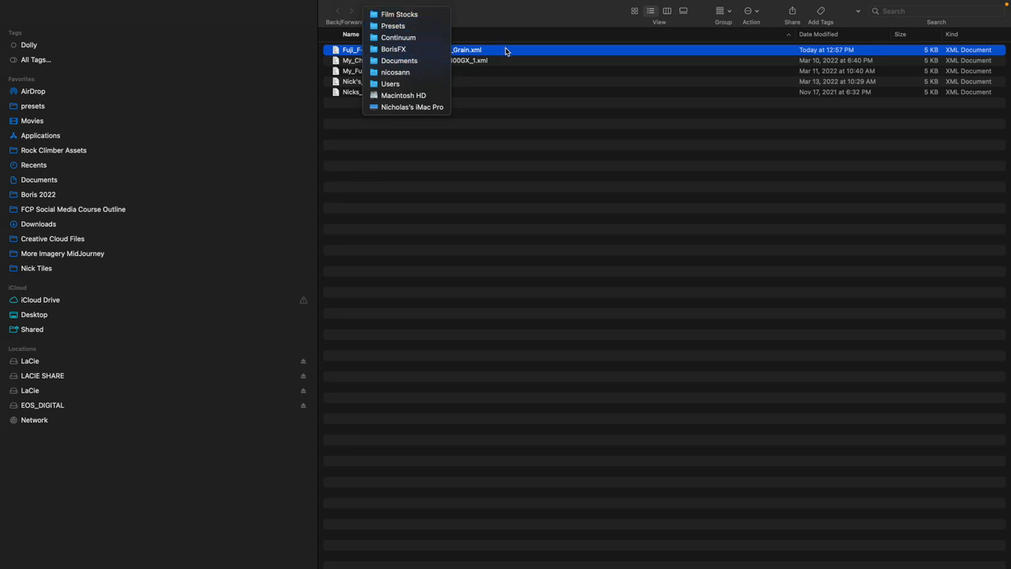